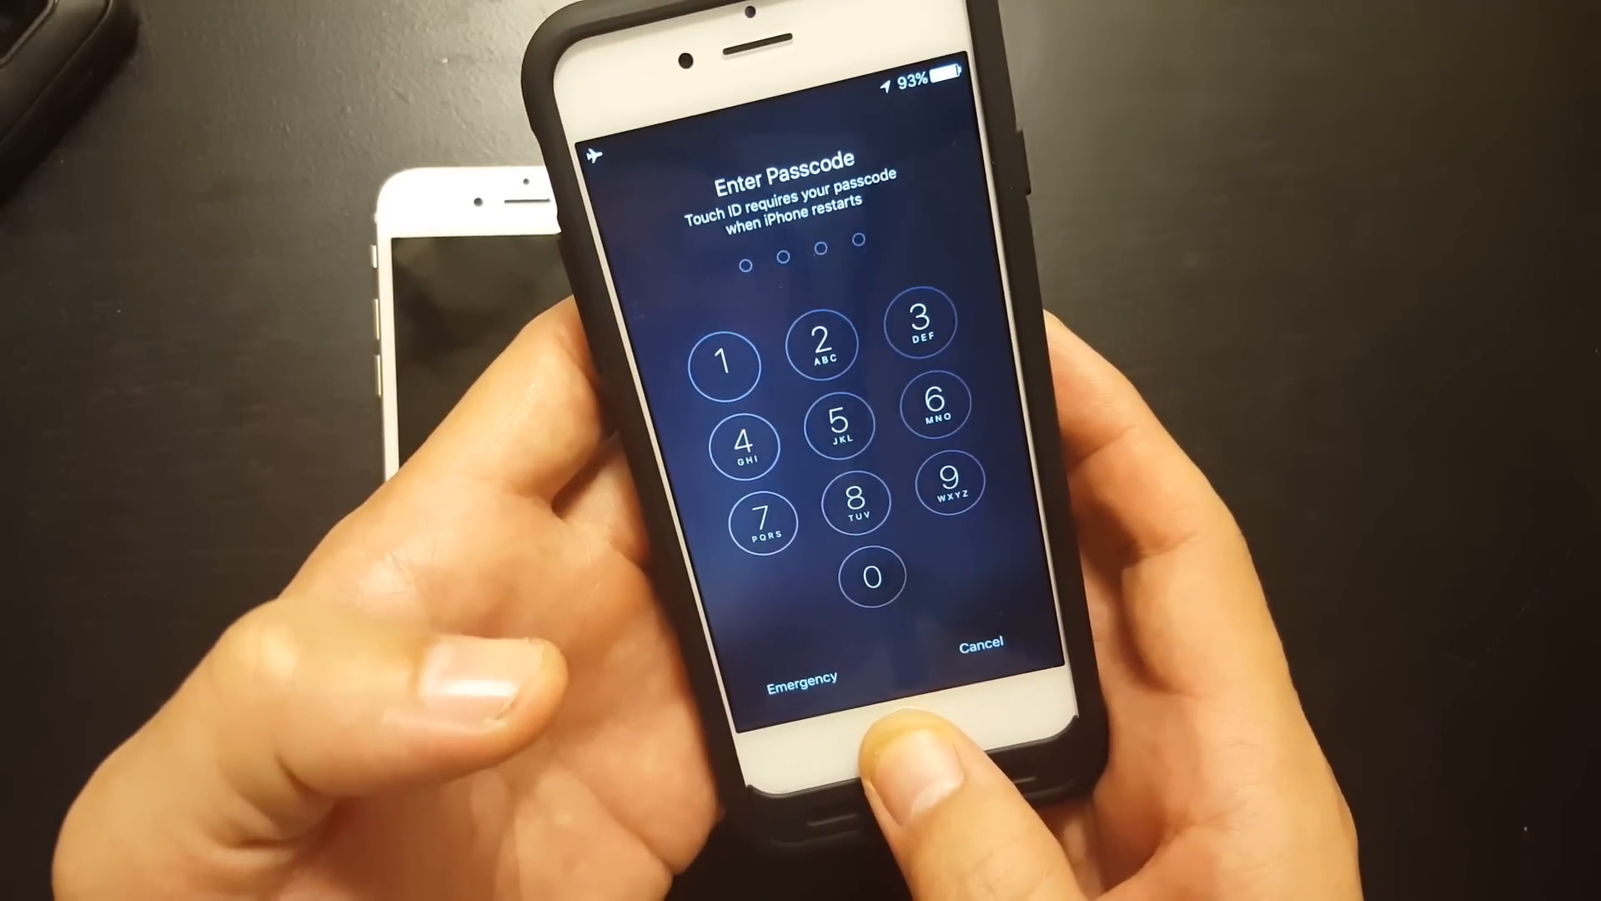
Enter the first two digits of the passcode on the post-restart Enter Passcode screen.
click(873, 536)
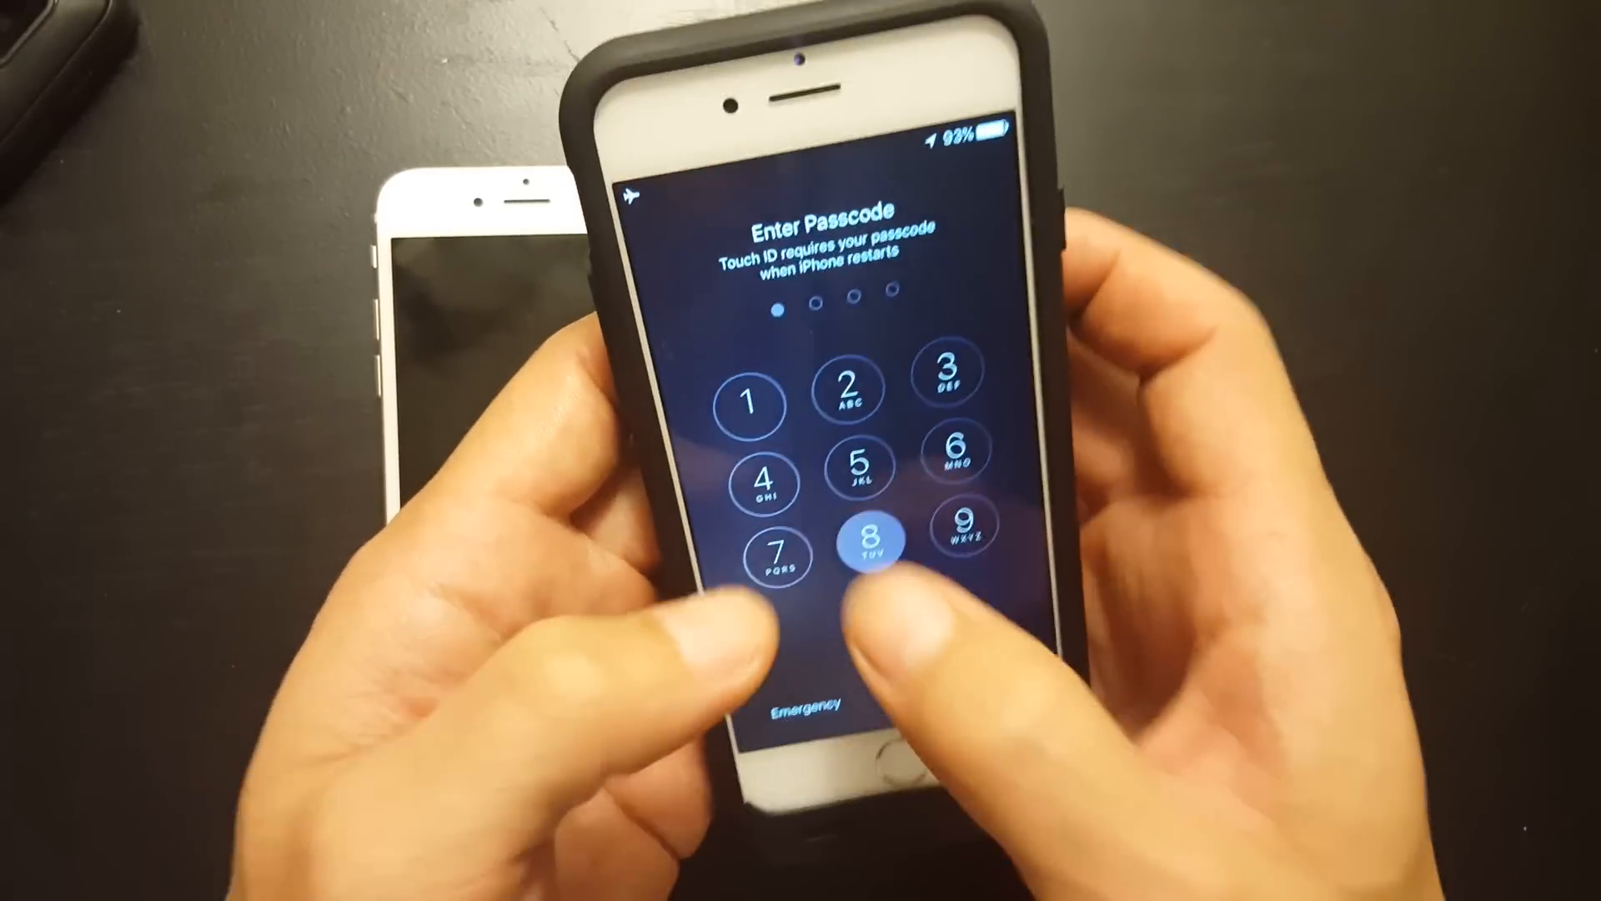
click(875, 538)
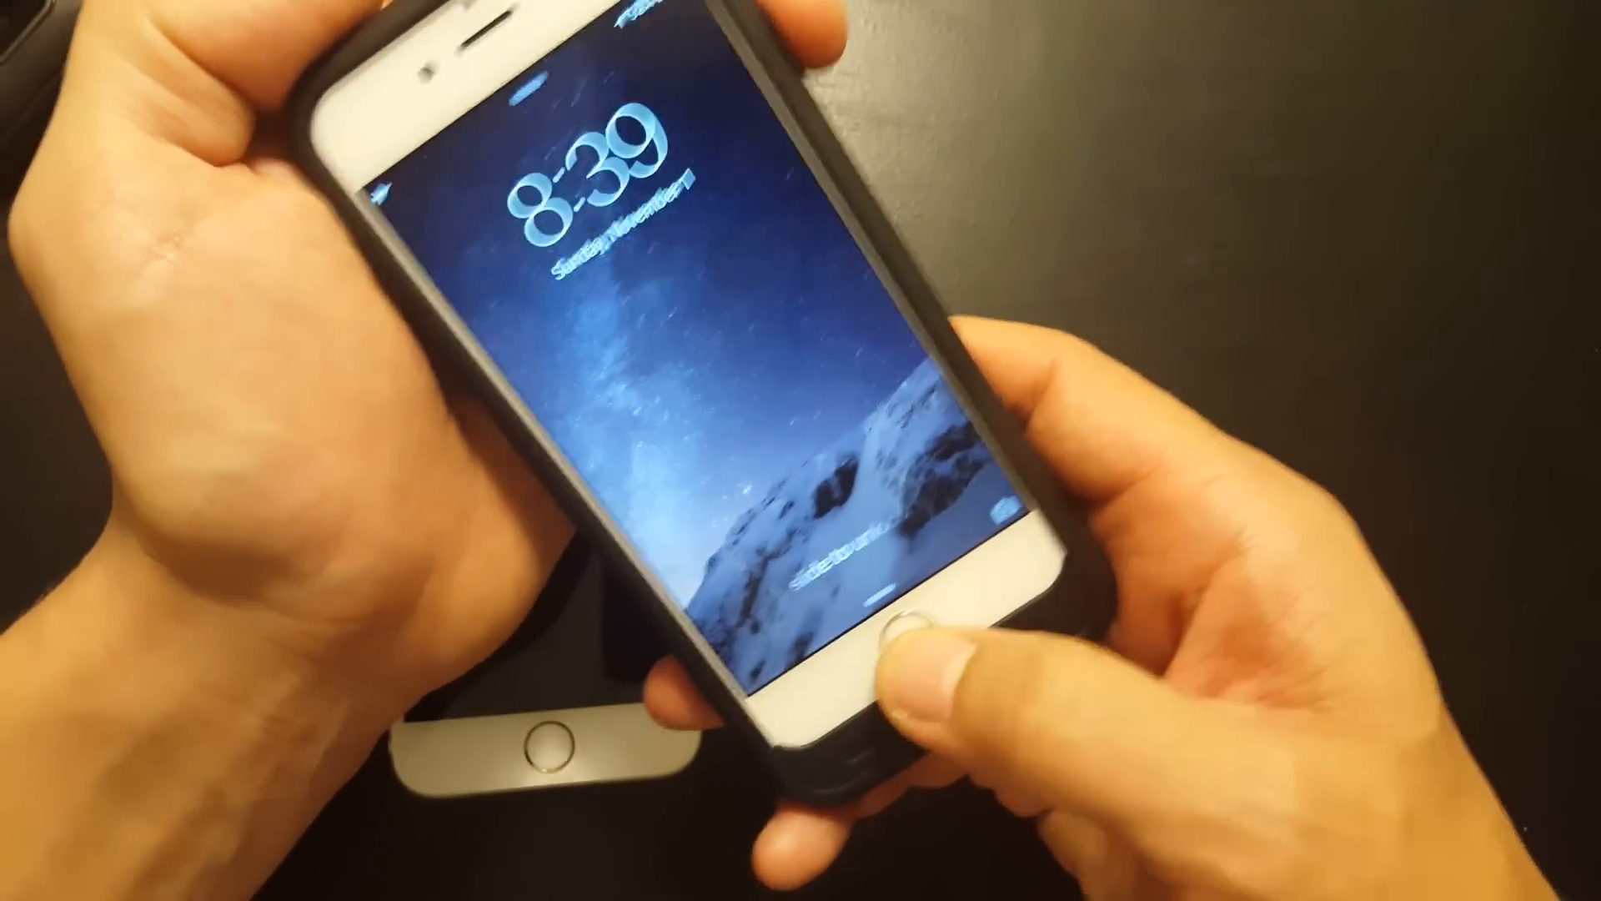
Unlock the iPhone from the lock screen with the Touch ID Home button.
click(915, 633)
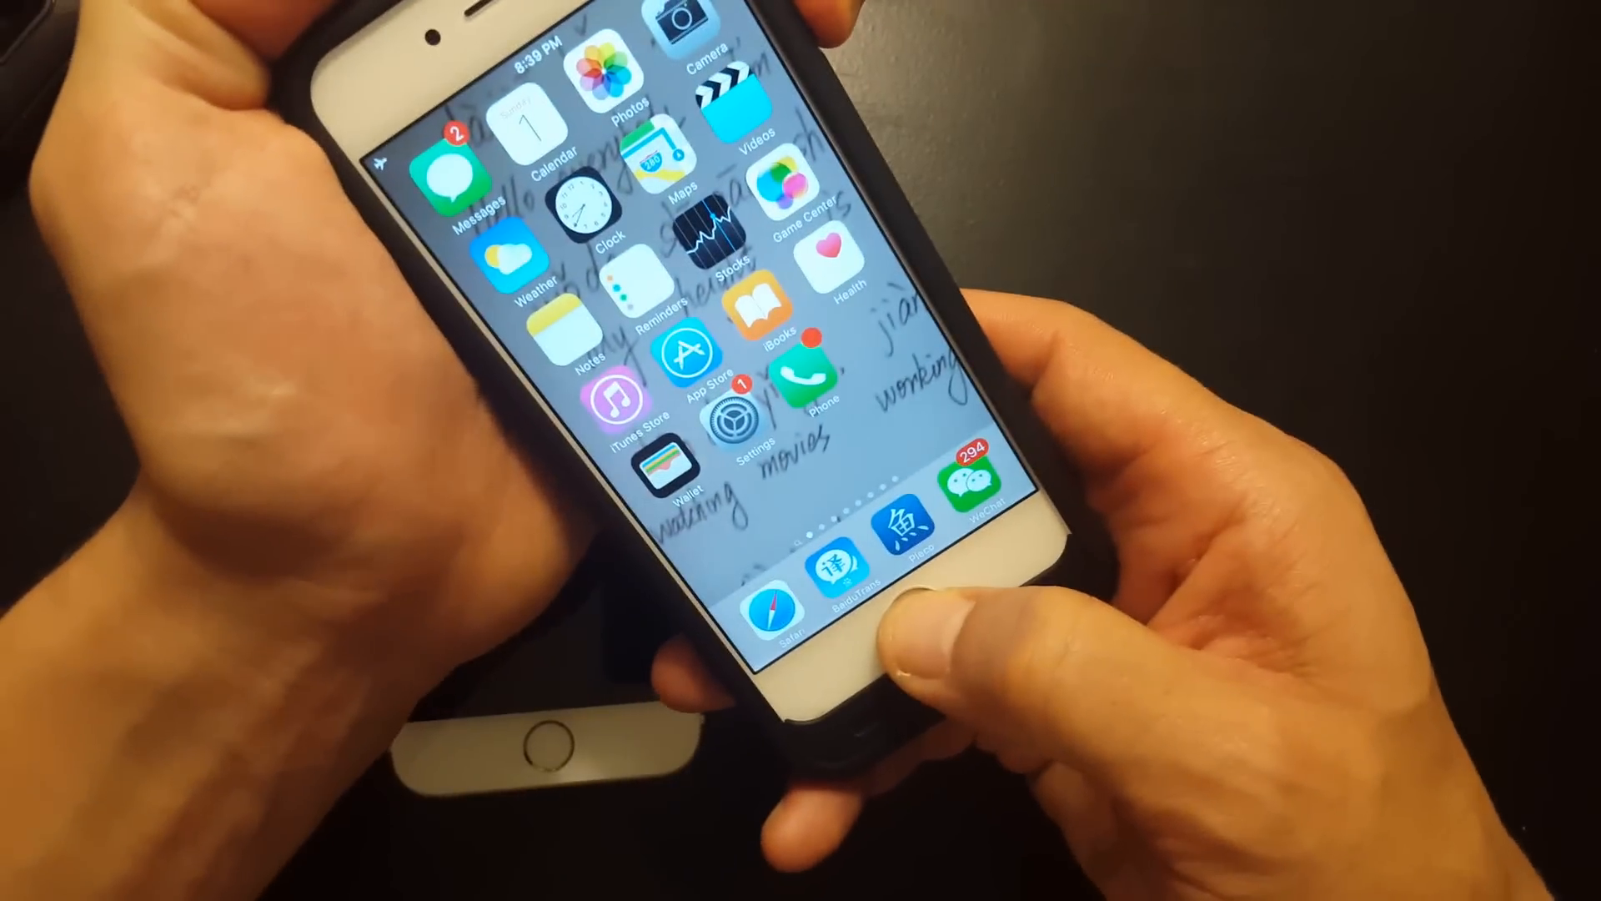